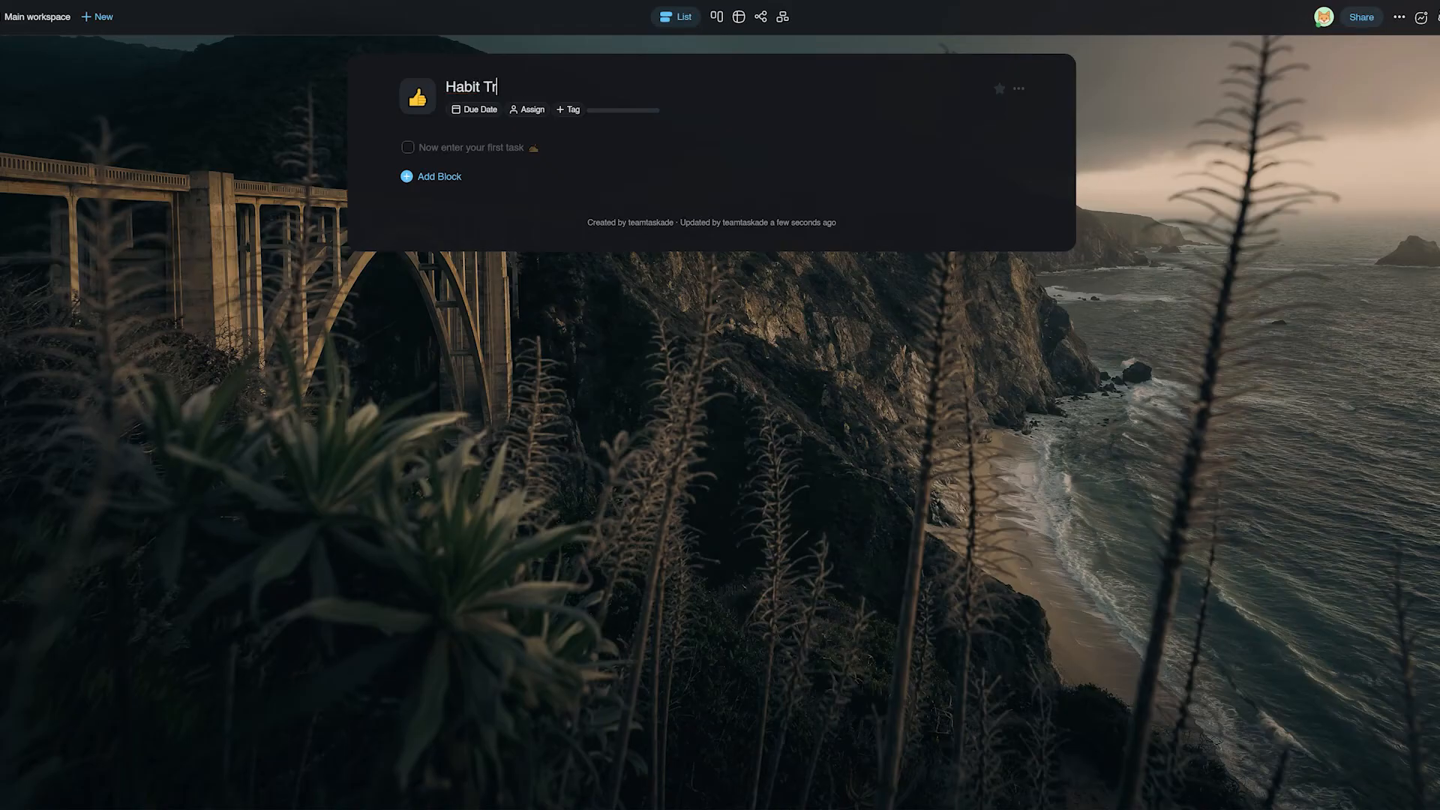
Finish typing the project title so it reads "Habit Tracker - Monday"
text(acker -)
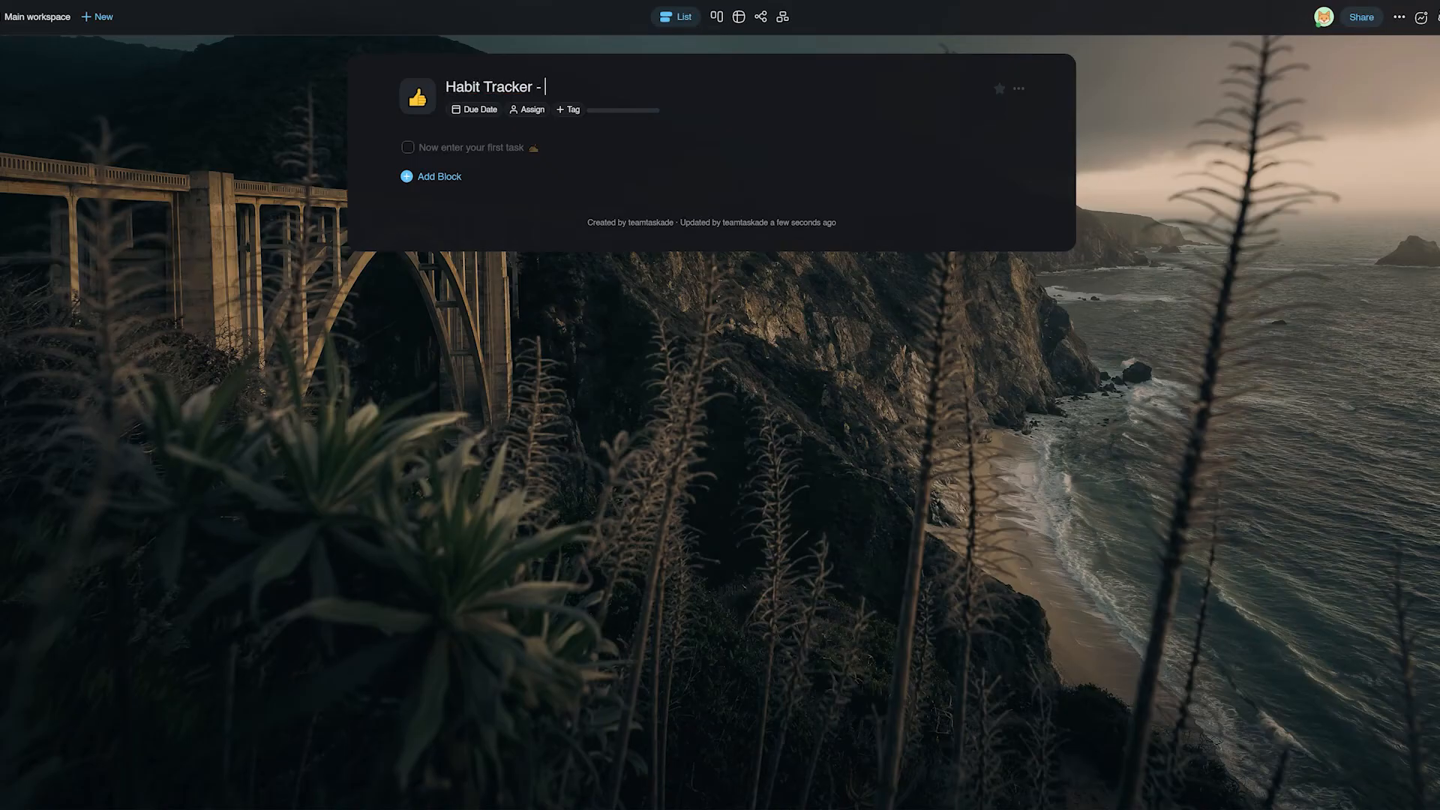
text(Monday)
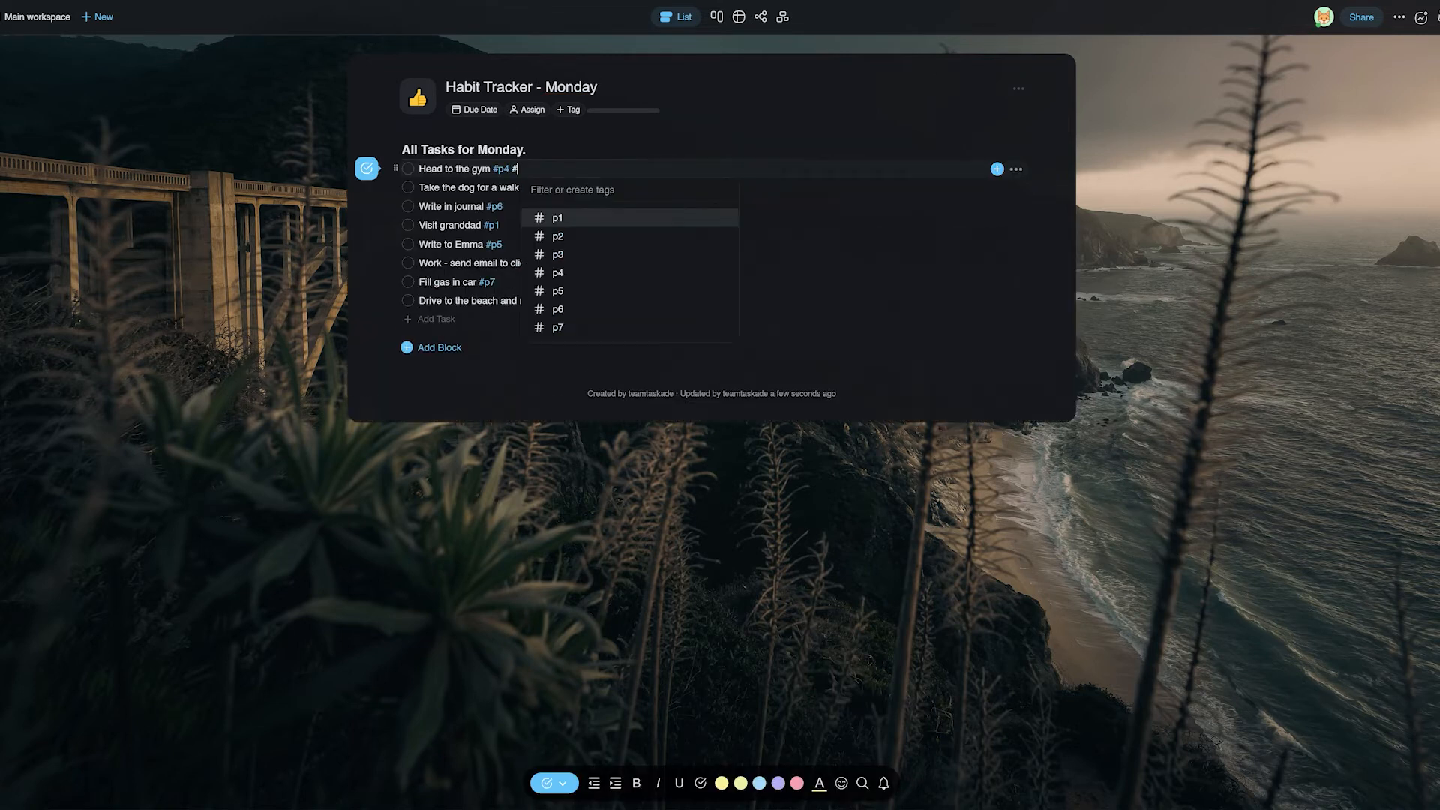
Add duration and priority hashtags such as #60min to the Monday tasks
text(60min)
click(704, 300)
text( #)
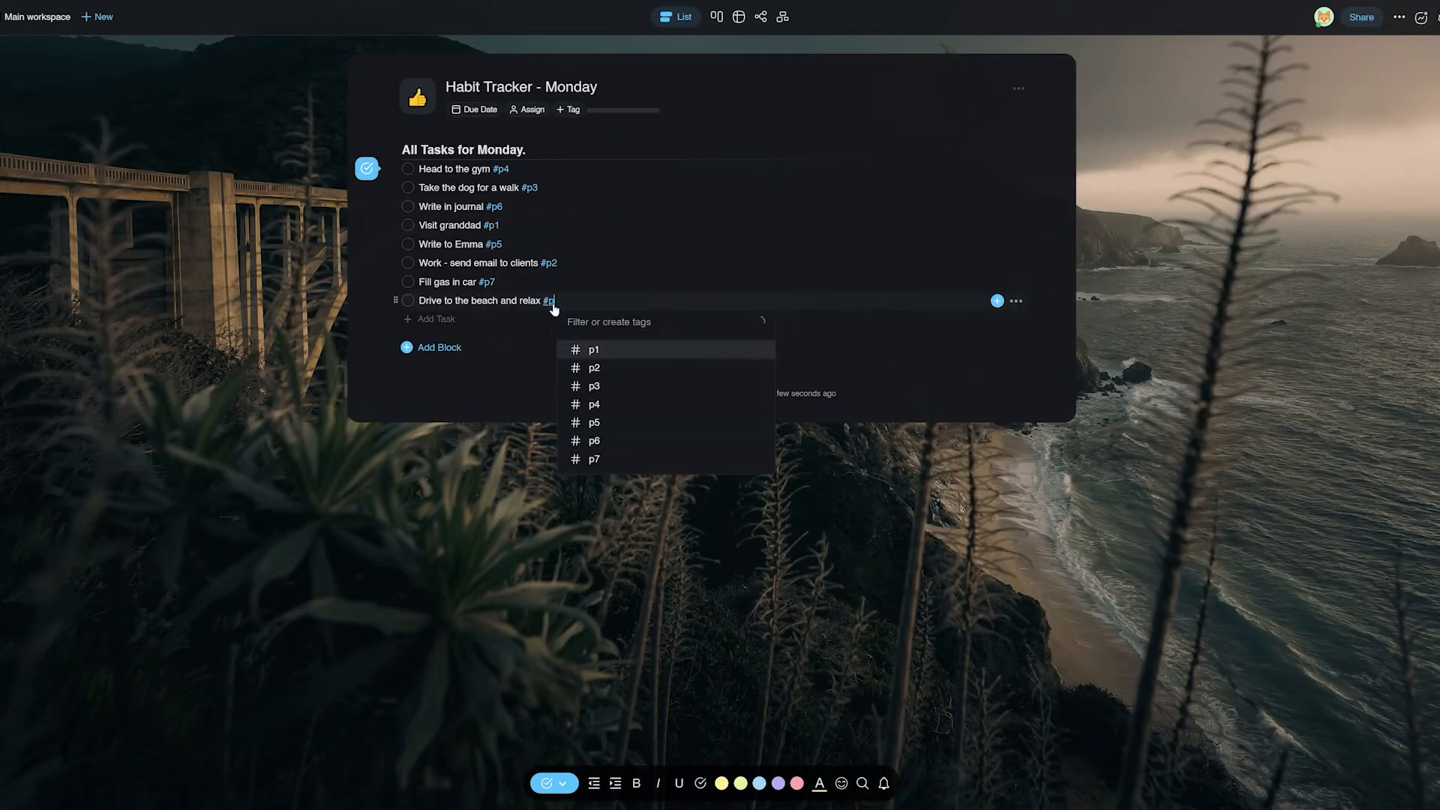
text(p)
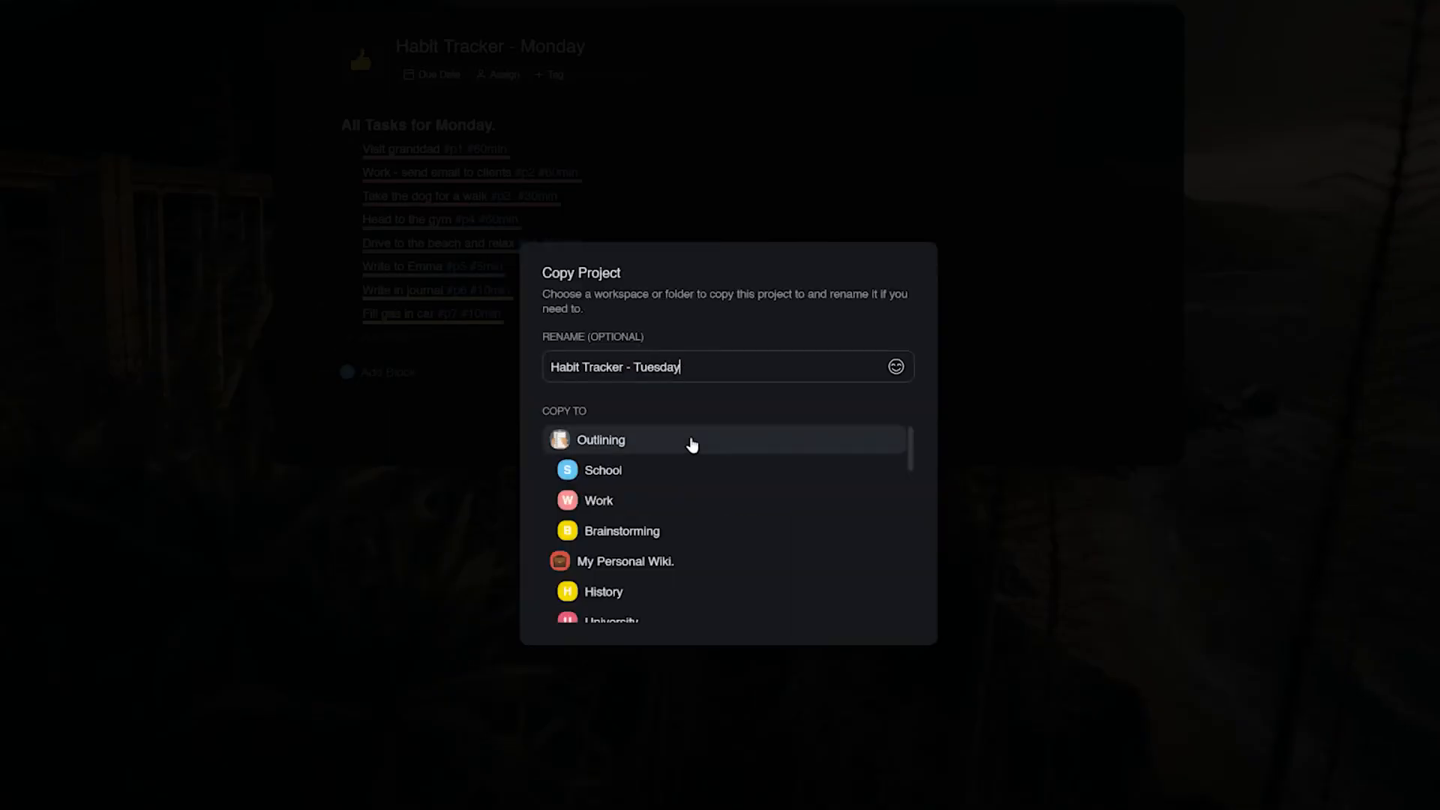
Copy the project as "Habit Tracker - Tuesday" and choose its destination
click(600, 440)
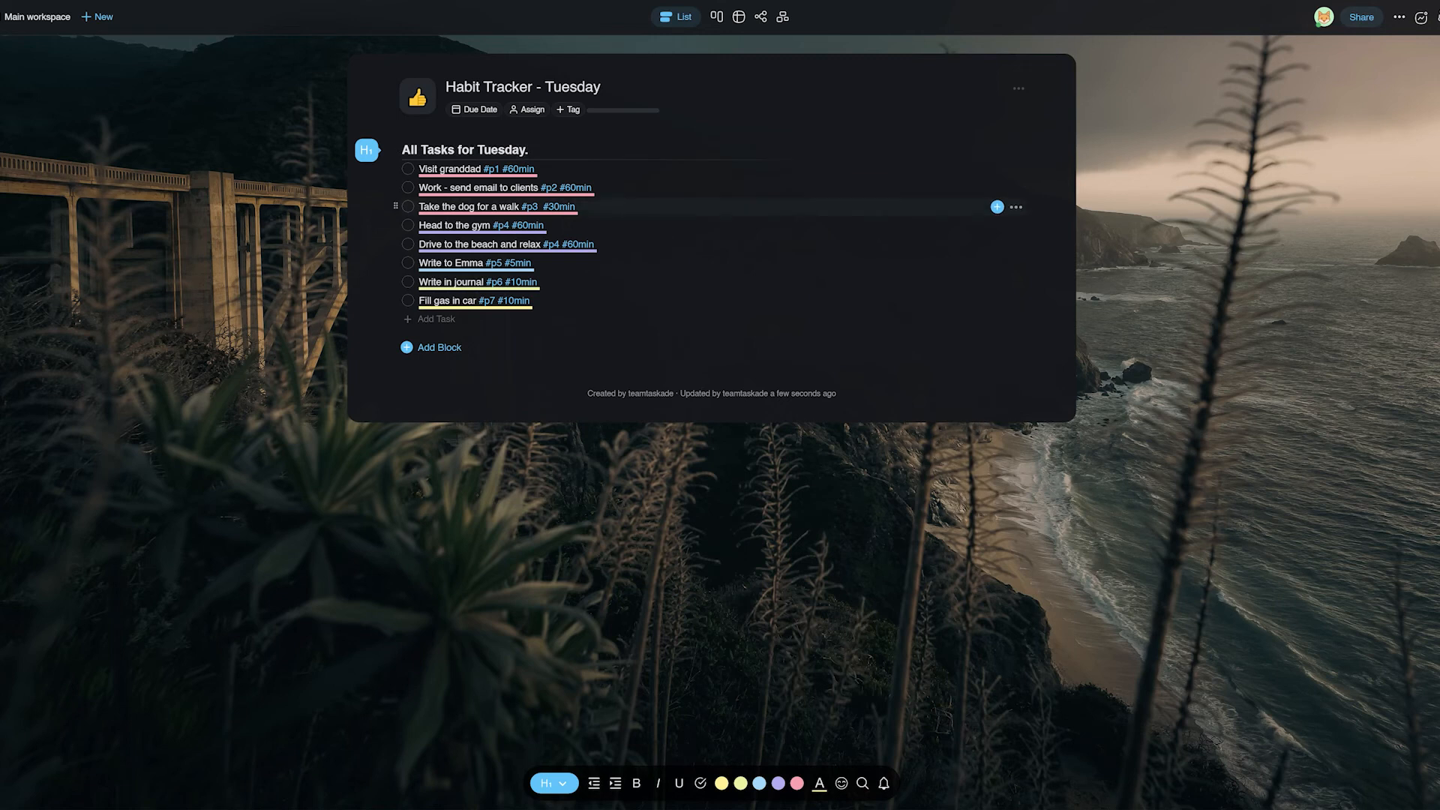
click(698, 16)
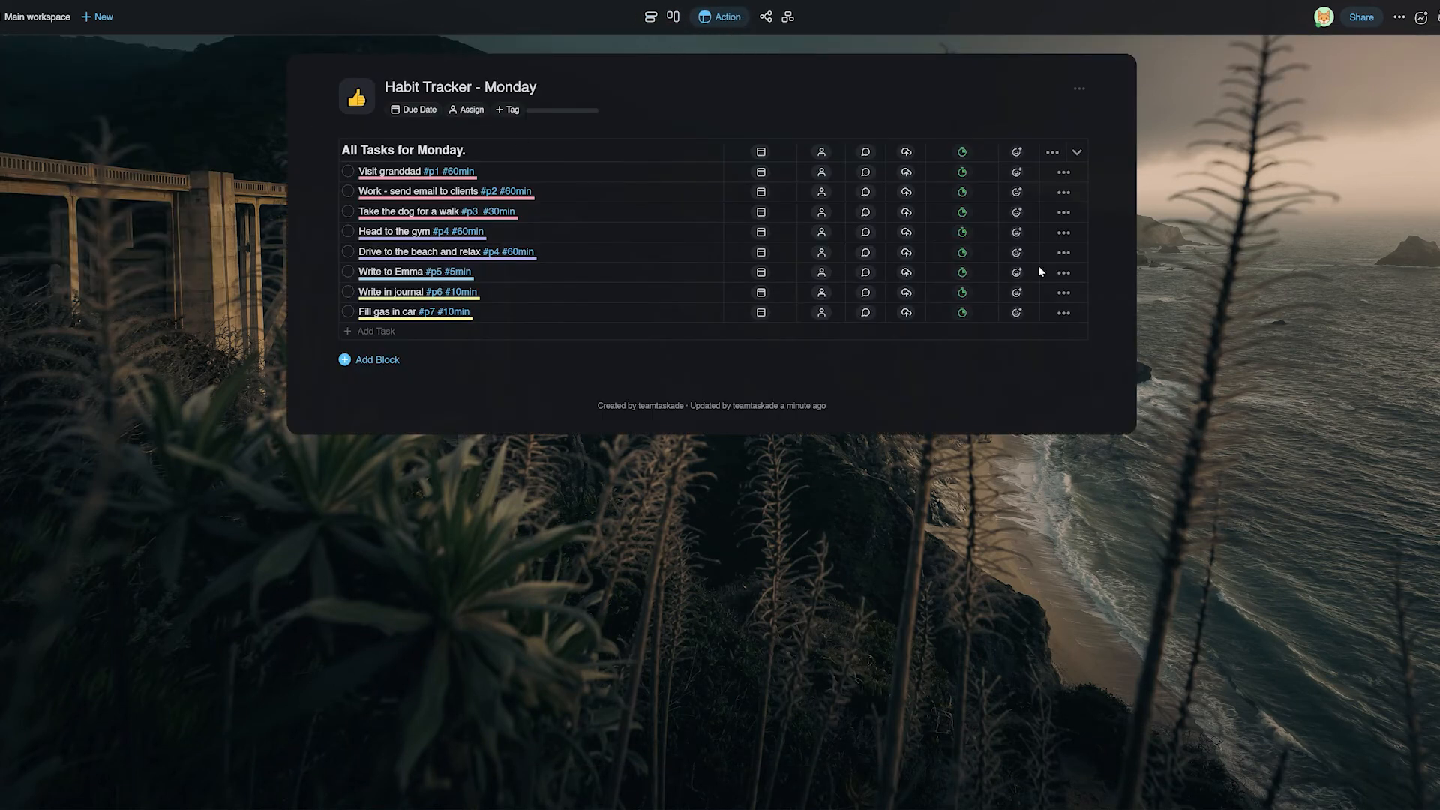
Assign the All Tasks for Monday heading to teamtaskade
click(821, 151)
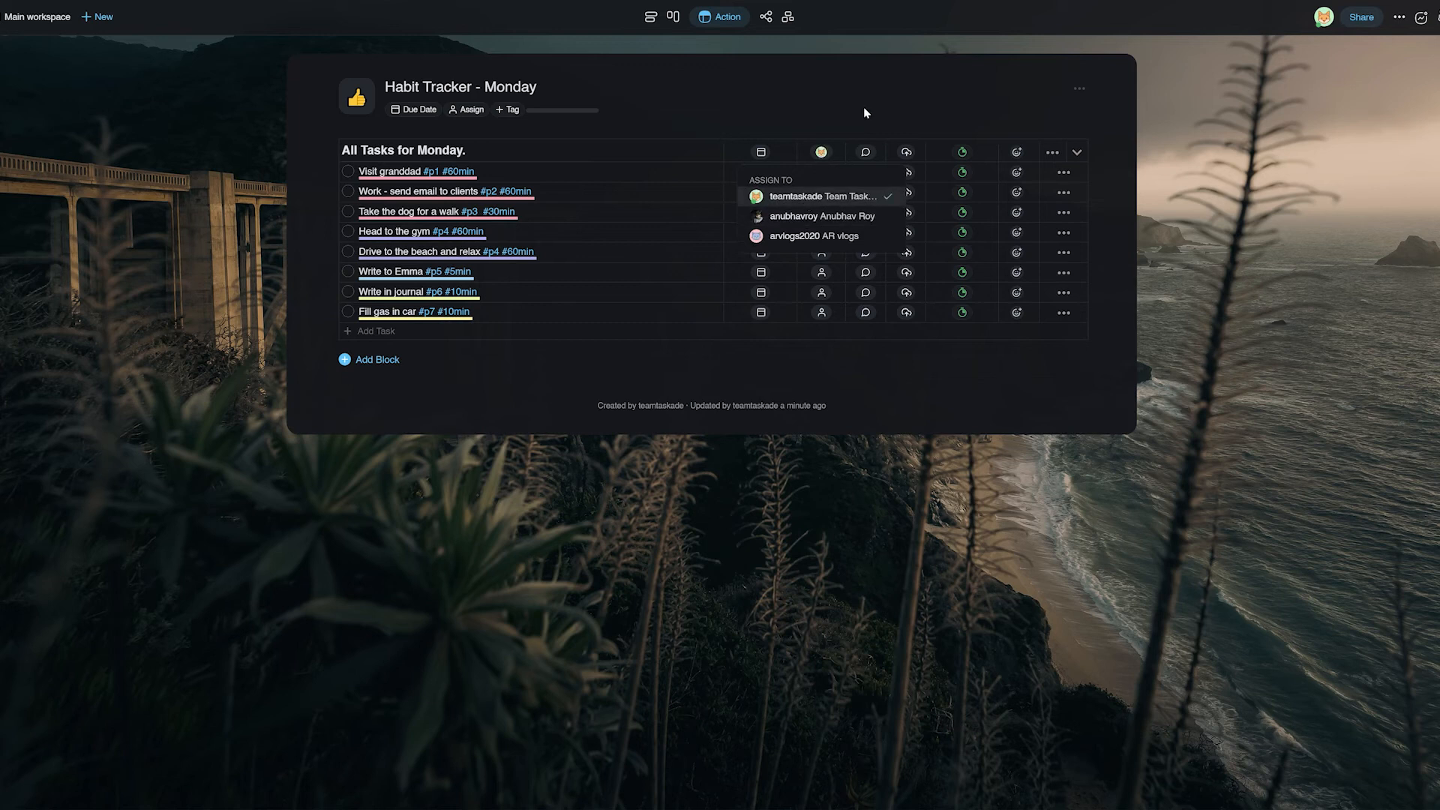
click(1015, 152)
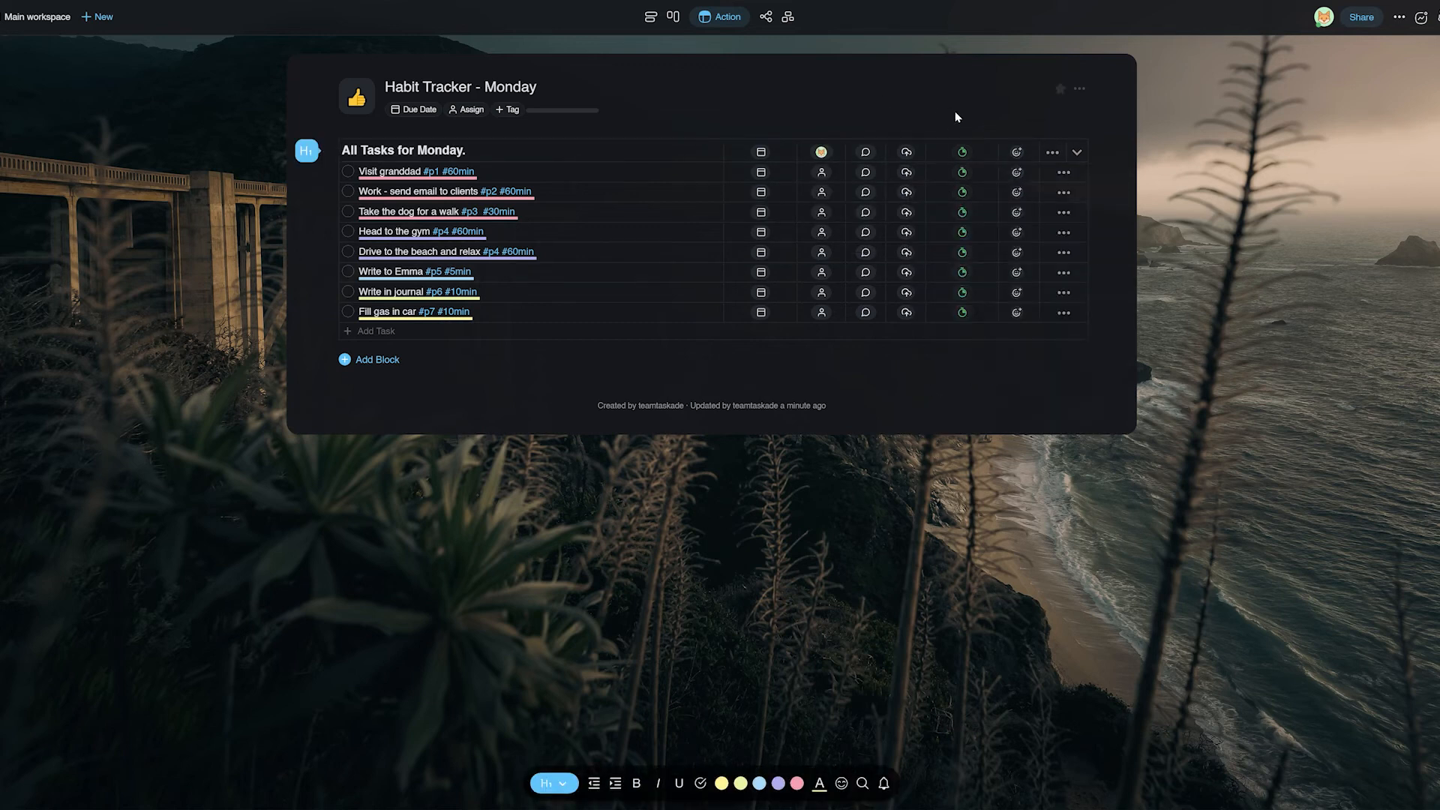
View the Monday project as a mind map, then return to the previous layout
click(740, 16)
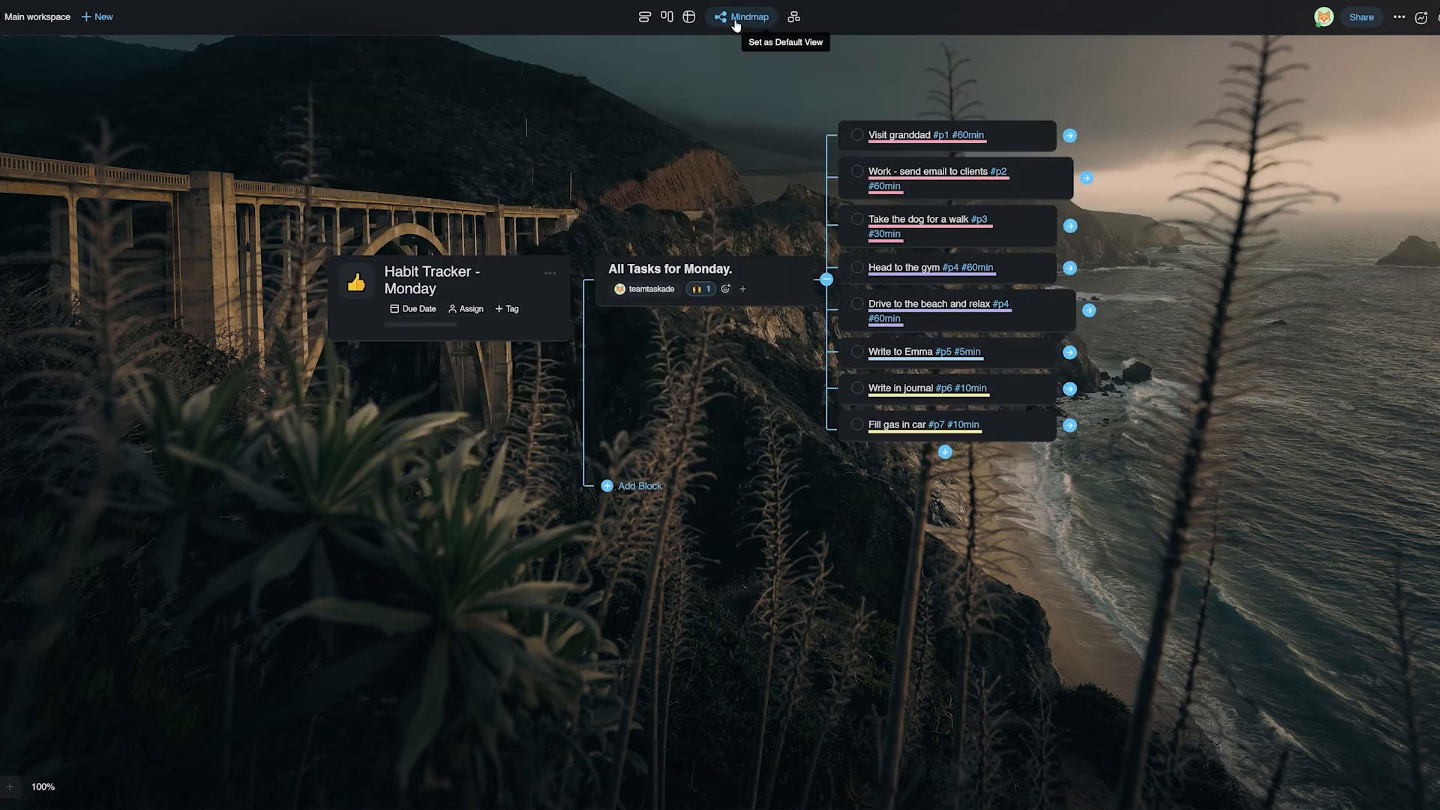
click(676, 16)
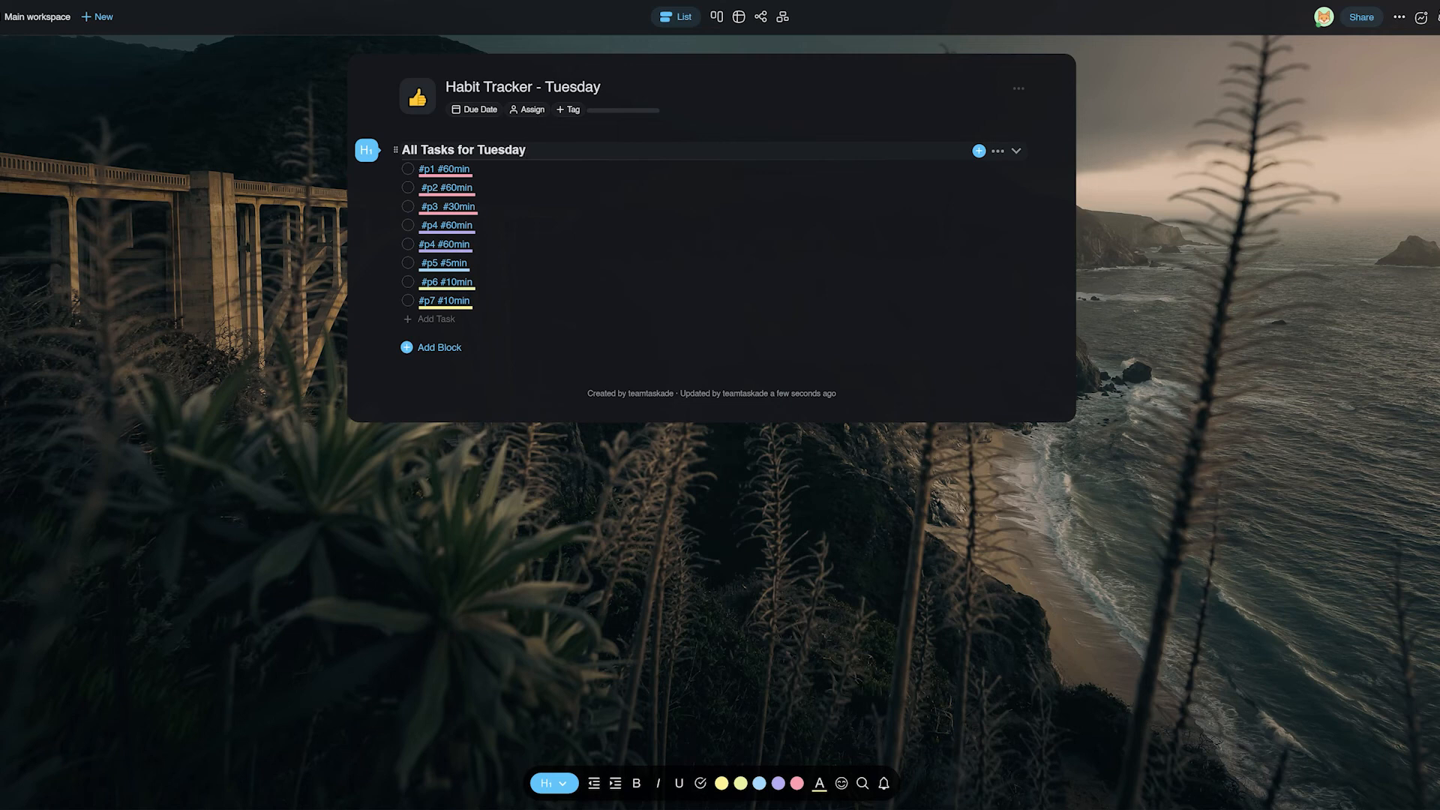
Extend the Tuesday heading to read "All Tasks for Tuesday - re"
text(- re)
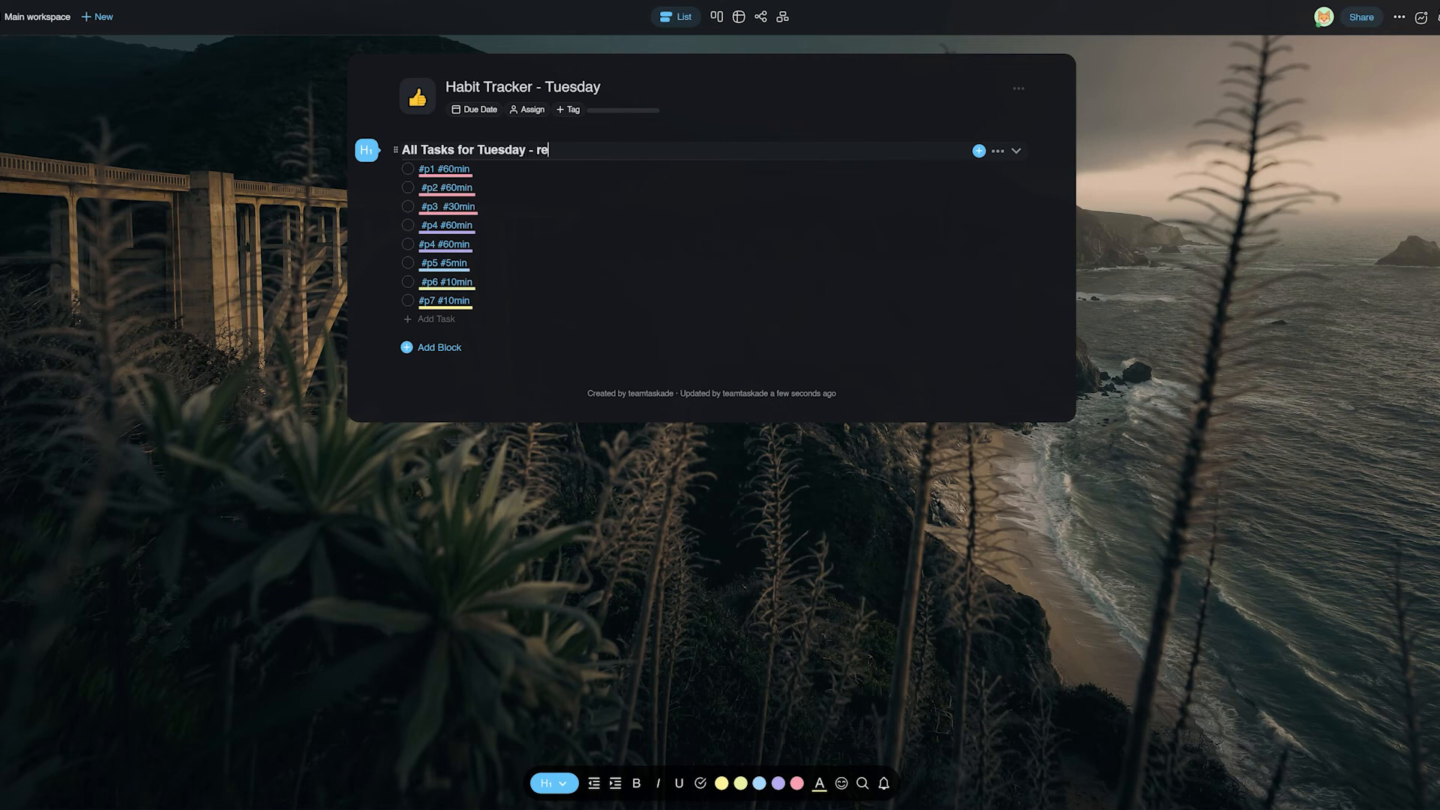